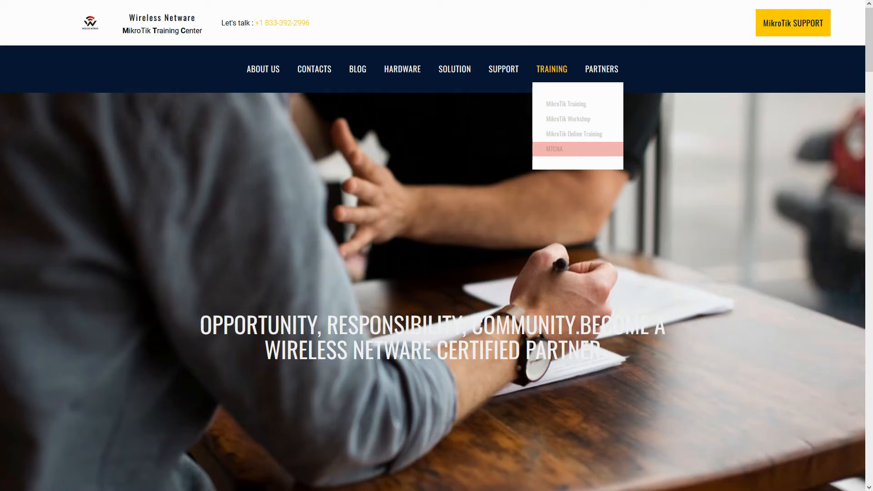
Run a Speedtest.net test and review the 0.67 Mbps upload result among the page ads.
left_click(554, 148)
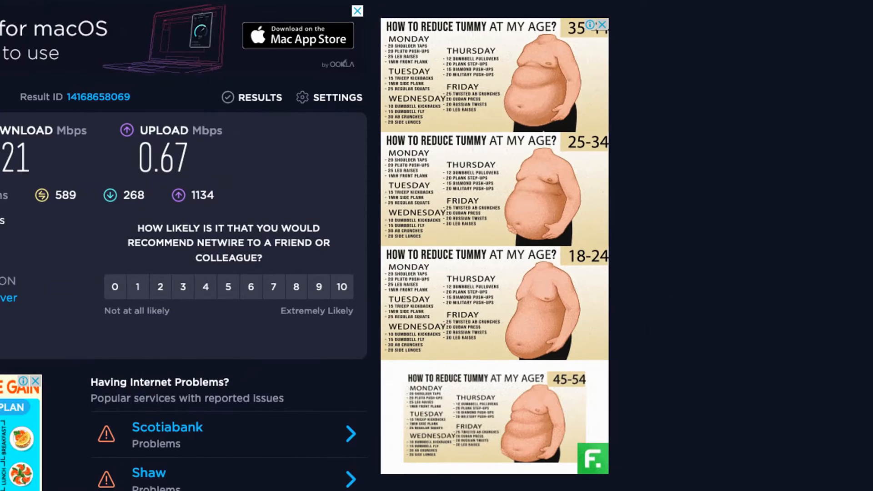
scroll("down", 3)
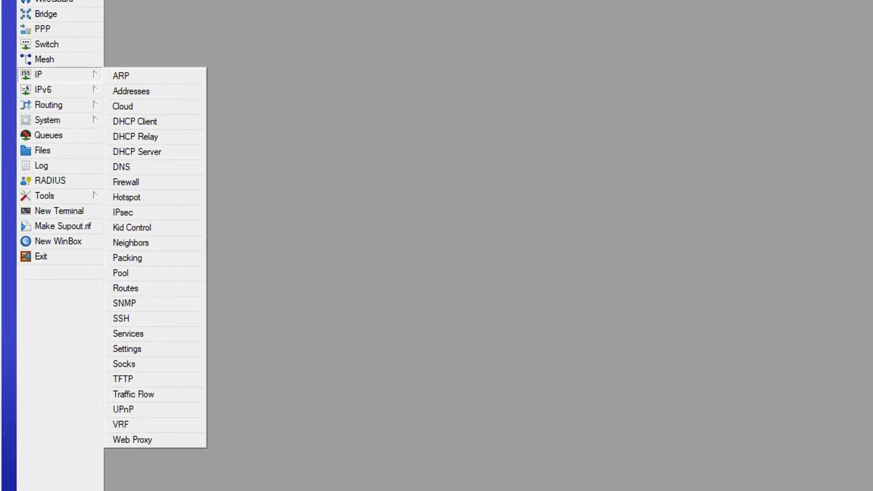
mouse_move(137, 151)
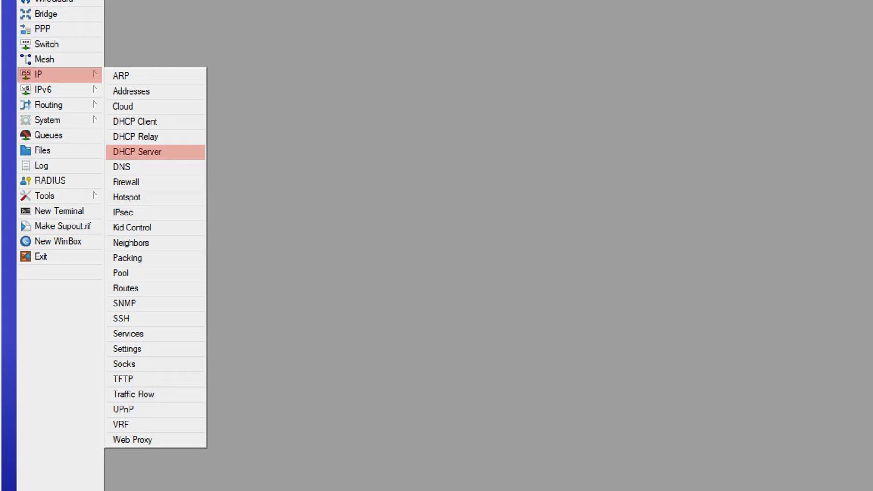
View DHCP leases and pick out the Mac client 192.168.1.251 with its MAC address.
left_click(138, 152)
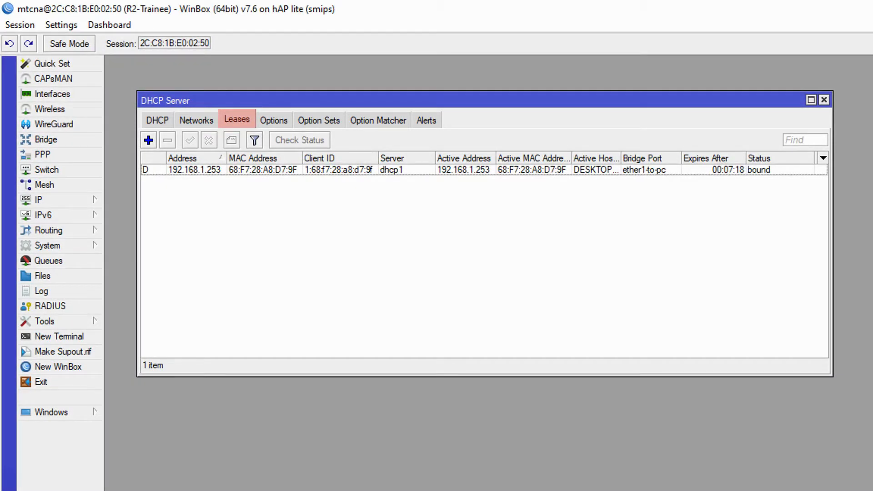
left_click(194, 171)
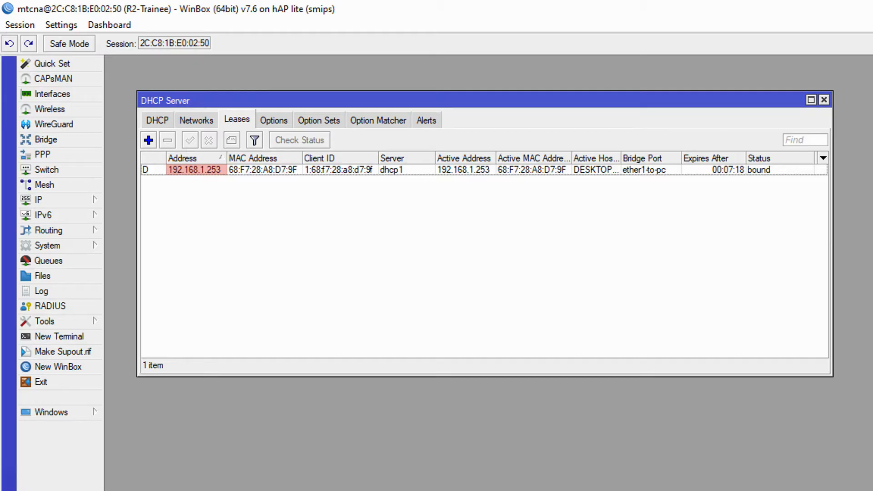
left_click(644, 171)
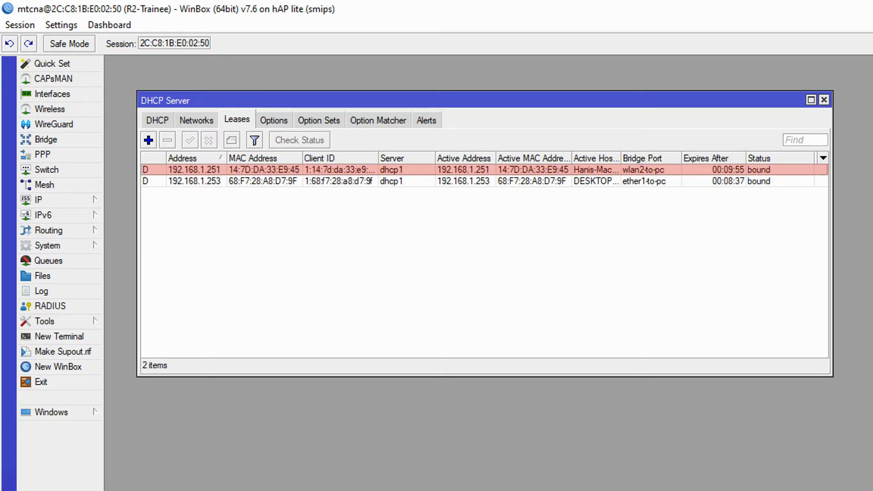
left_click(194, 169)
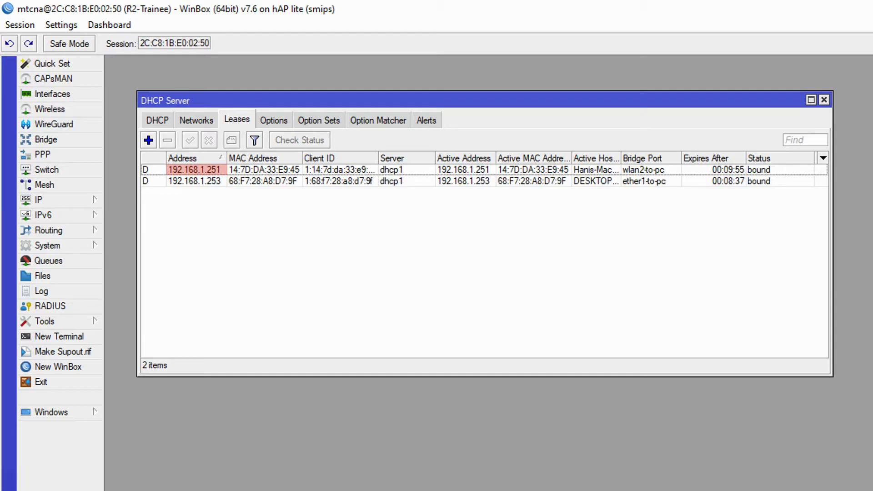
left_click(262, 170)
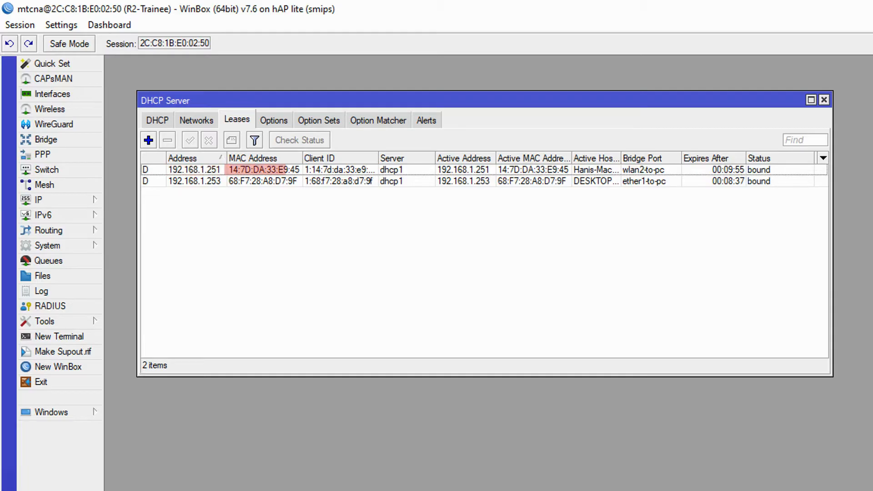
left_click(643, 171)
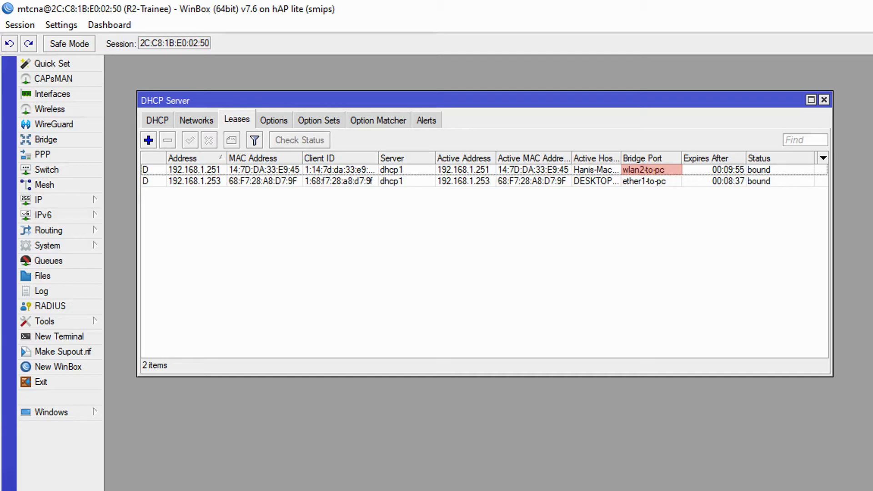
Note the client's wlan2-to-pc port and start the Torch traffic monitor.
left_click(44, 322)
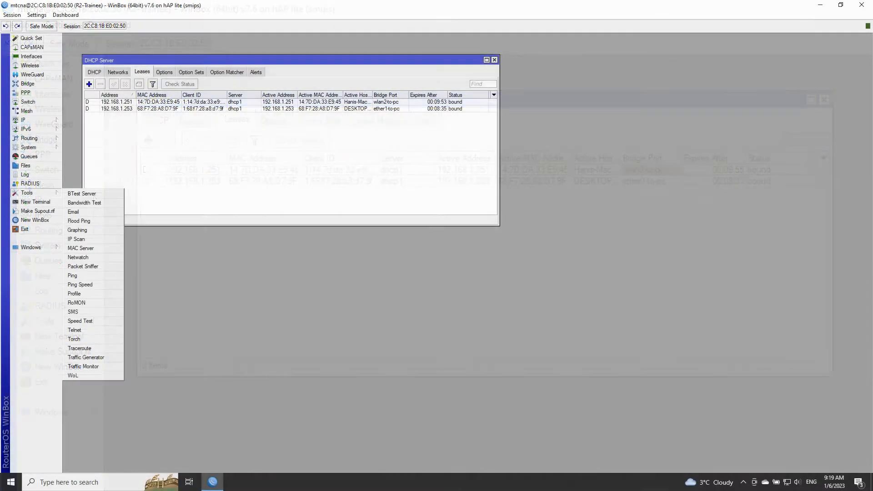
mouse_move(73, 339)
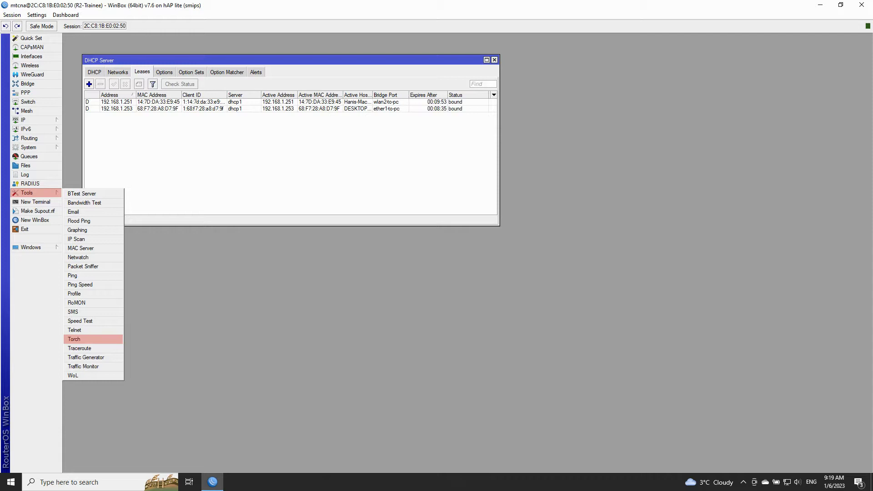
left_click(74, 339)
type("192.168.1.251")
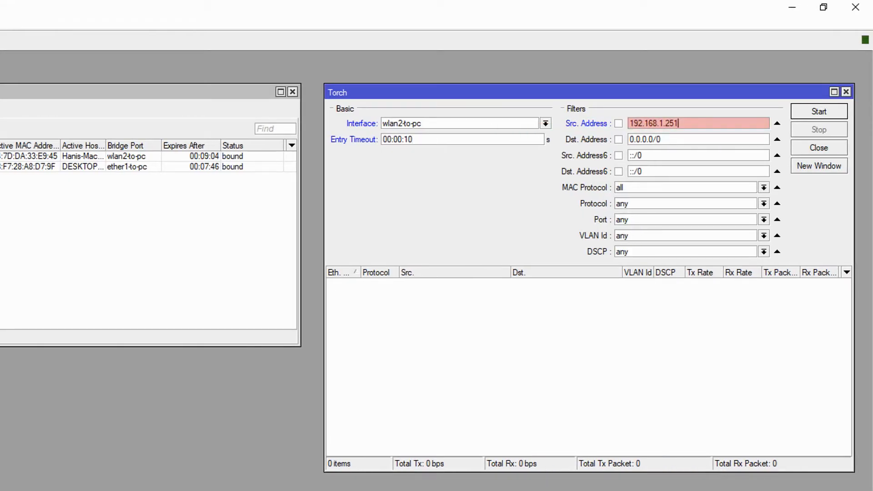
Filter Torch on wlan2-to-pc to source address 192.168.1.251.
left_click(819, 111)
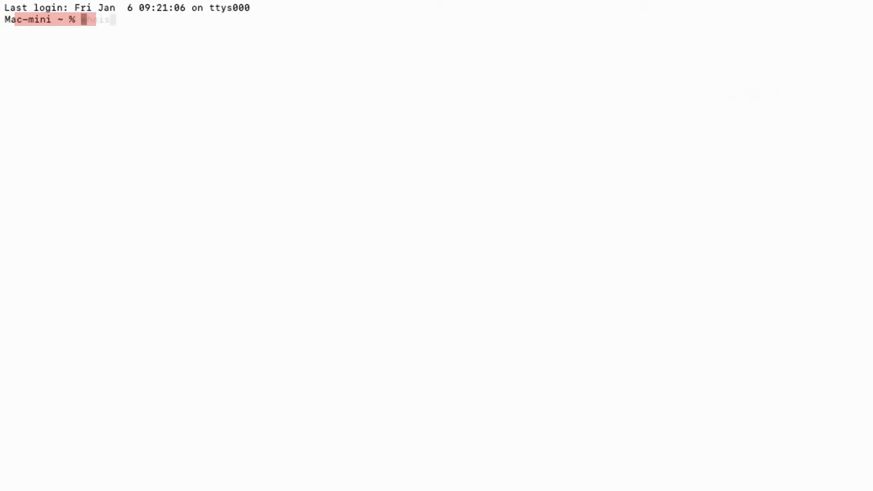
Run 'whois 107.23.75.214' in Terminal to identify the remote address owner.
type("whois")
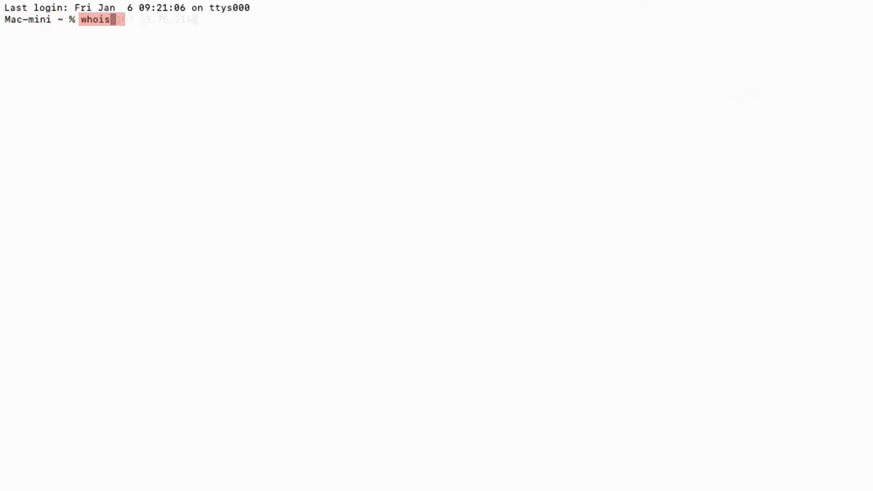
type("107.23.75.214")
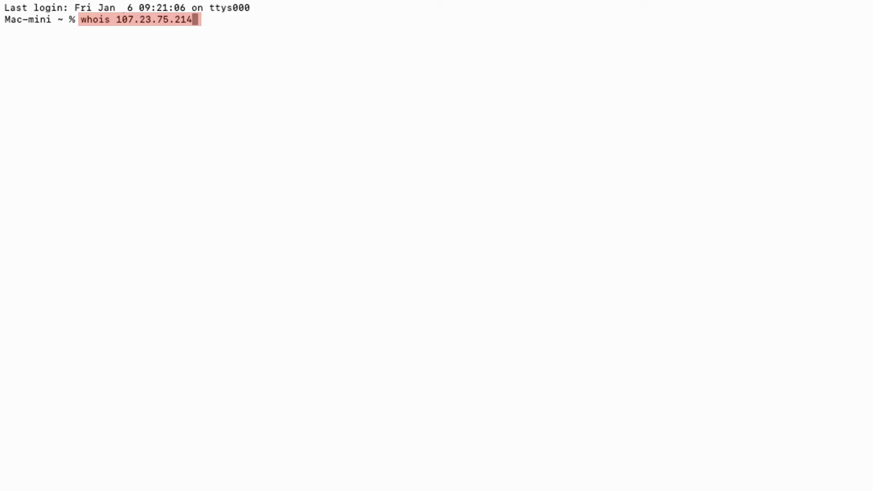
key("Return")
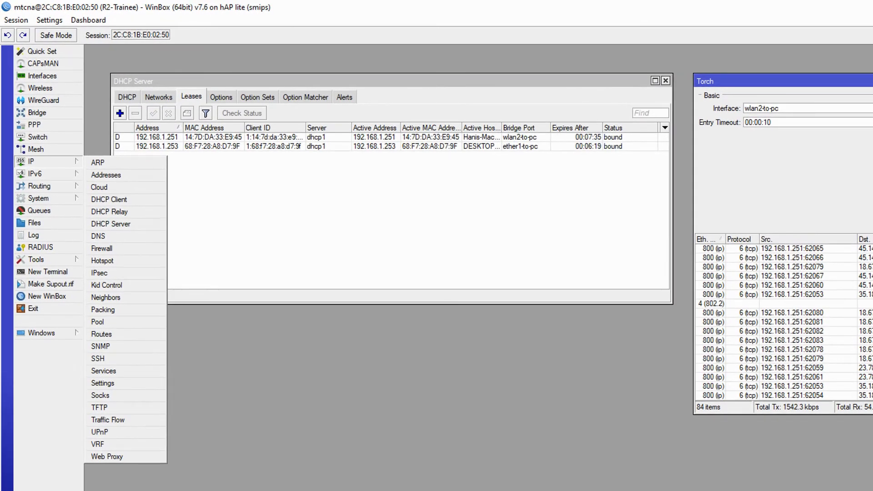
mouse_move(101, 249)
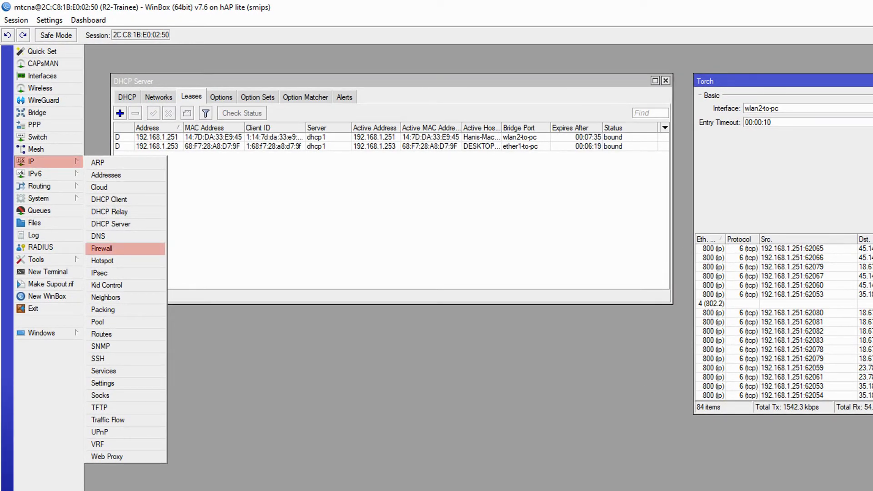
Show the firewall's empty Address Lists.
left_click(102, 248)
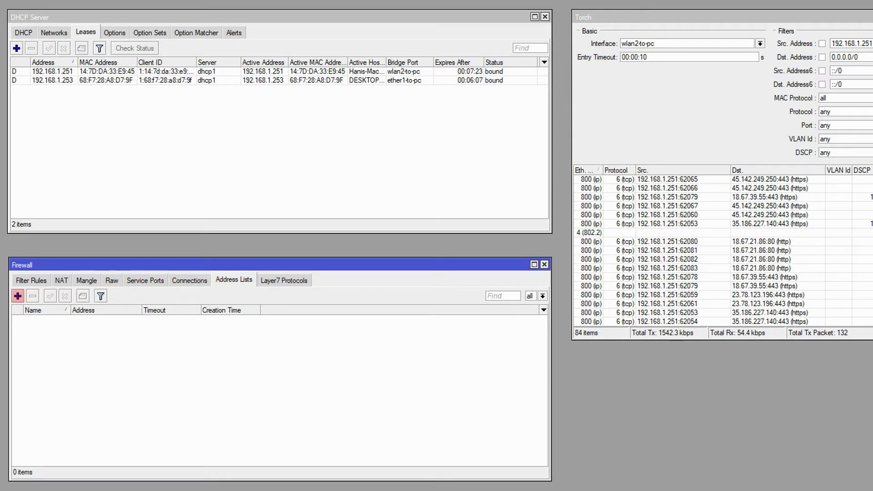
Add an Ads address list entry 18.209.138.0/24 and copy it for 18.191.13.0/24.
left_click(17, 295)
type("Ads")
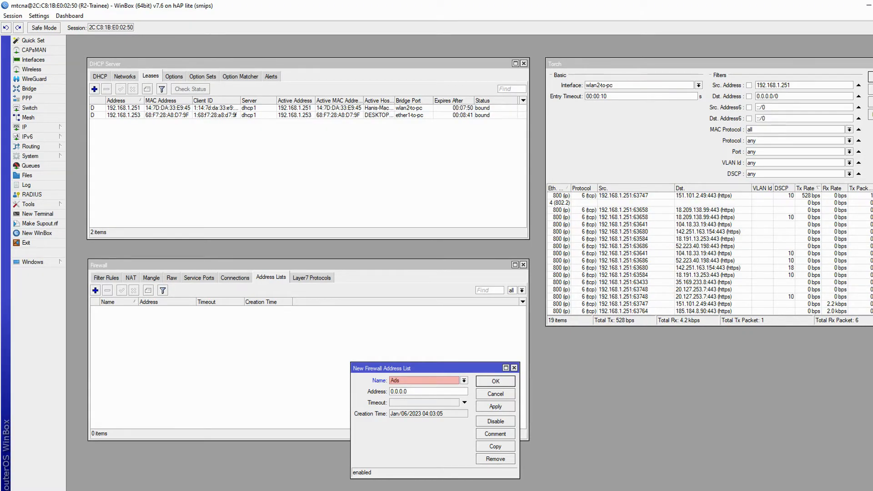
type("18.209.138.99")
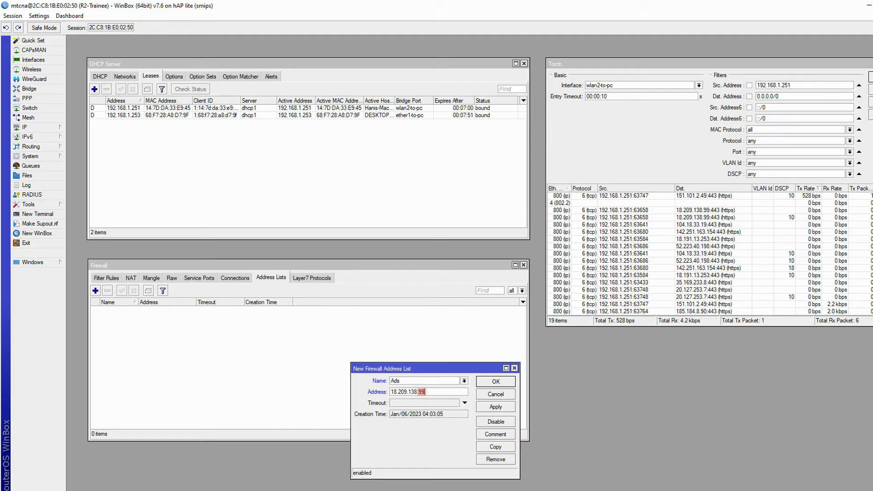
type("0/24")
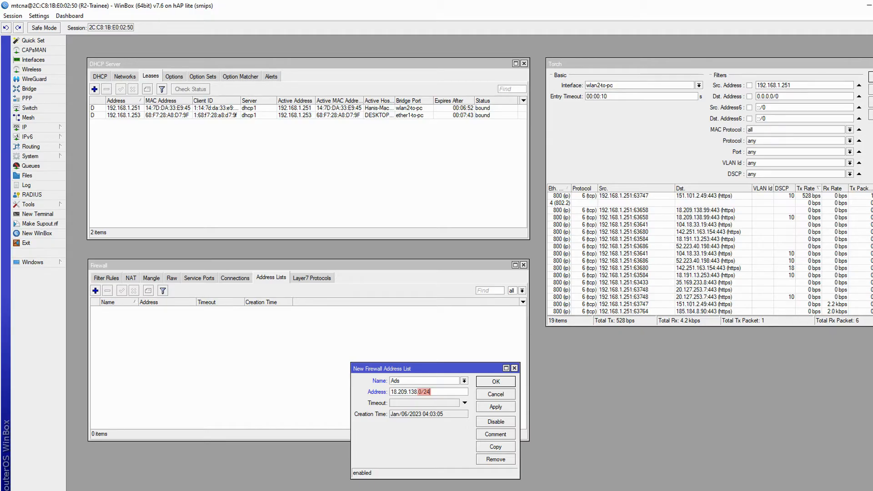
left_click(495, 407)
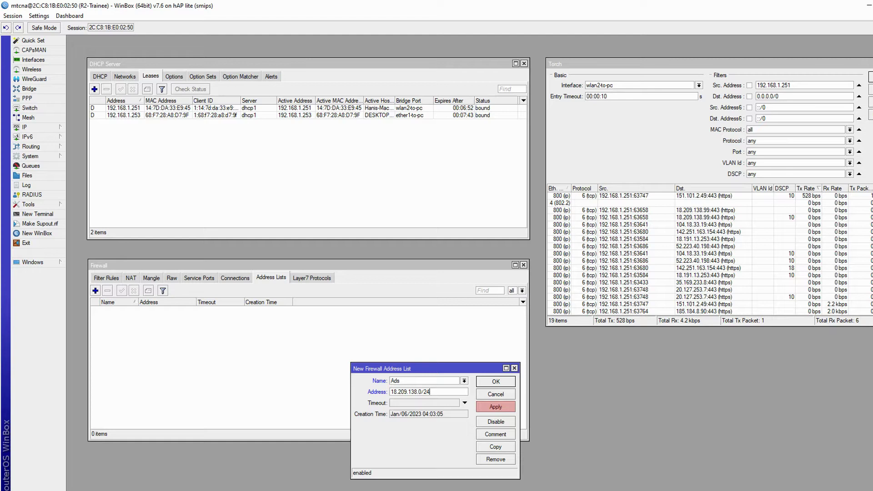
left_click(495, 407)
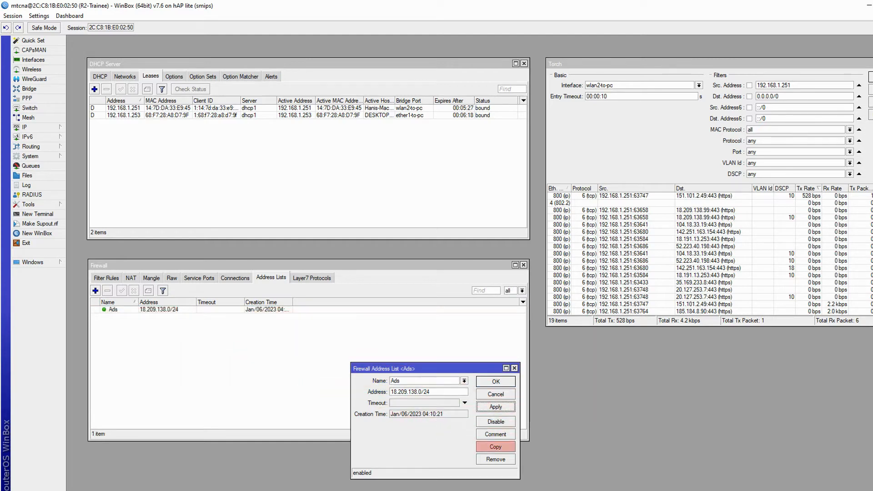
left_click(495, 446)
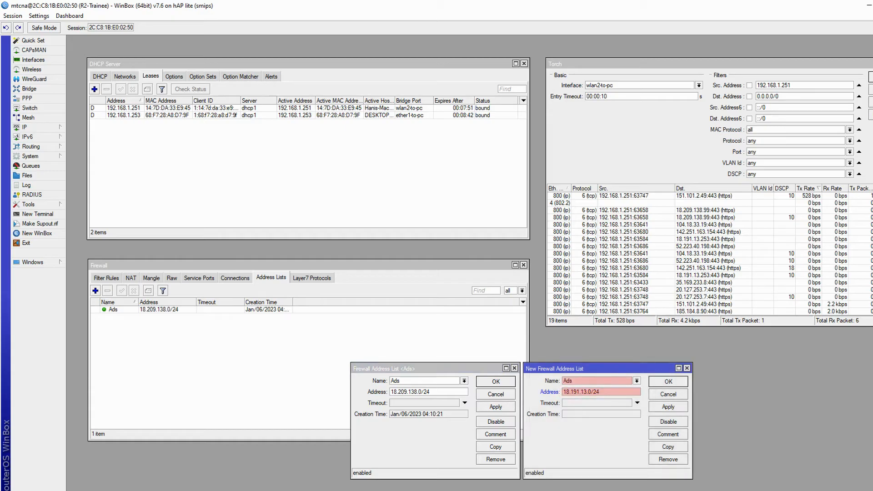
Save the 18.191.13.0/24 Ads entry and comment 17.253.97.0/24 as Apple.
left_click(667, 407)
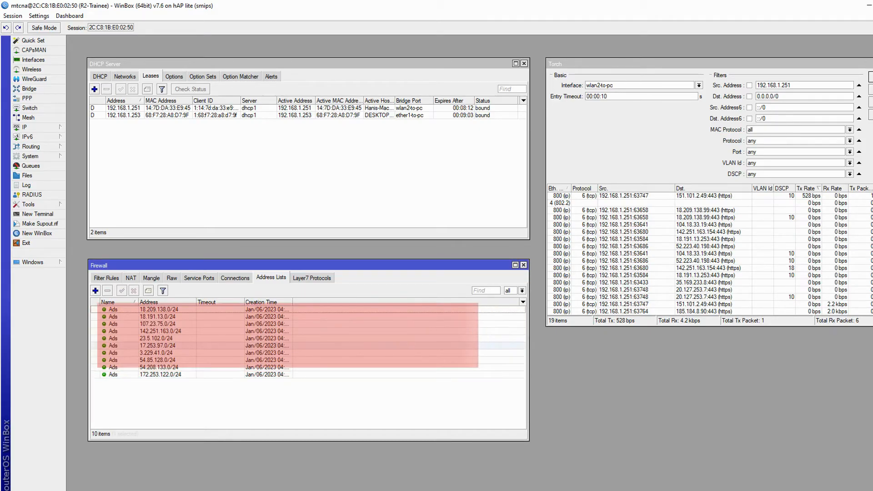
left_click(157, 346)
type("Apple")
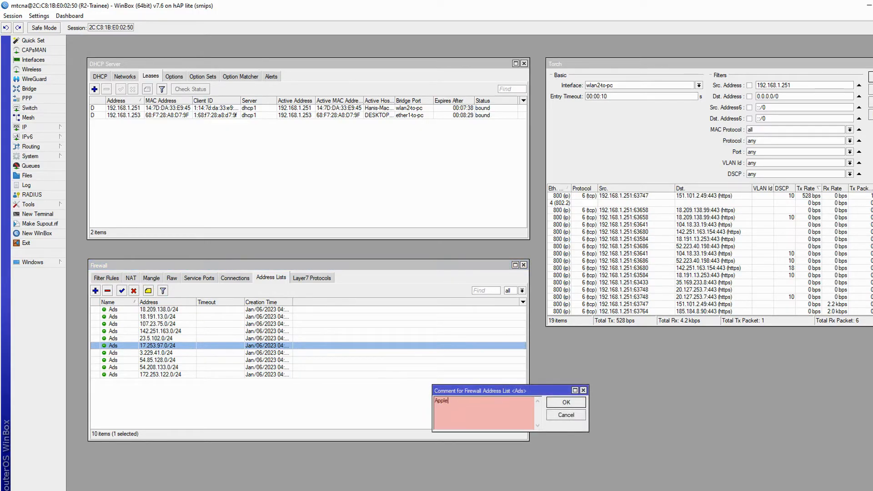
left_click(565, 402)
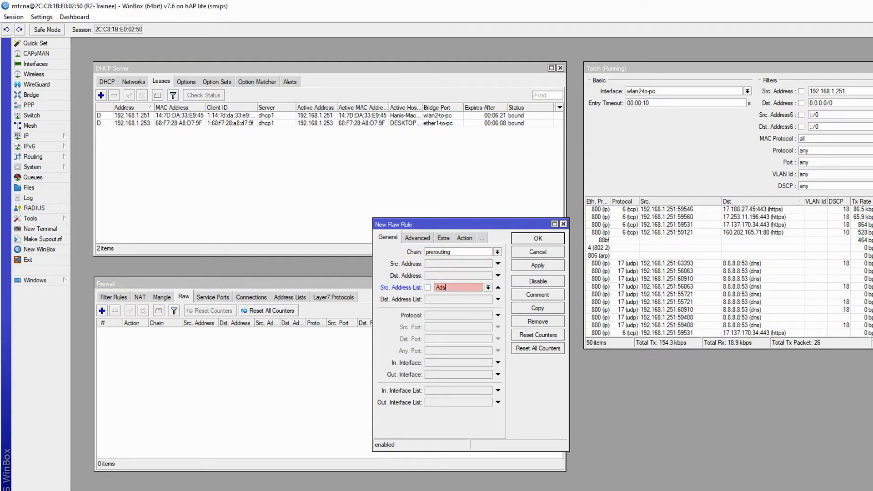
Draft two raw prerouting passthrough rules logging traffic from and to the Ads list.
left_click(464, 238)
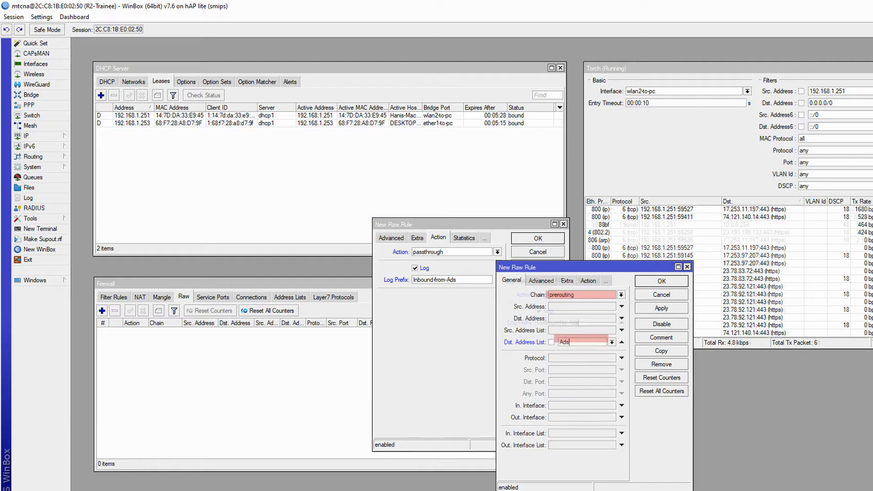
left_click(562, 281)
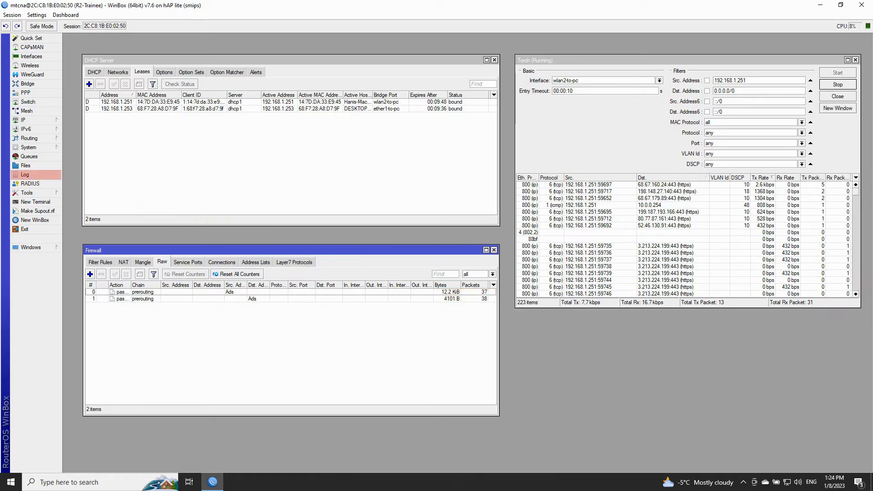
Watch Inbound/Outbound-from-Ads entries fill the router log.
left_click(25, 175)
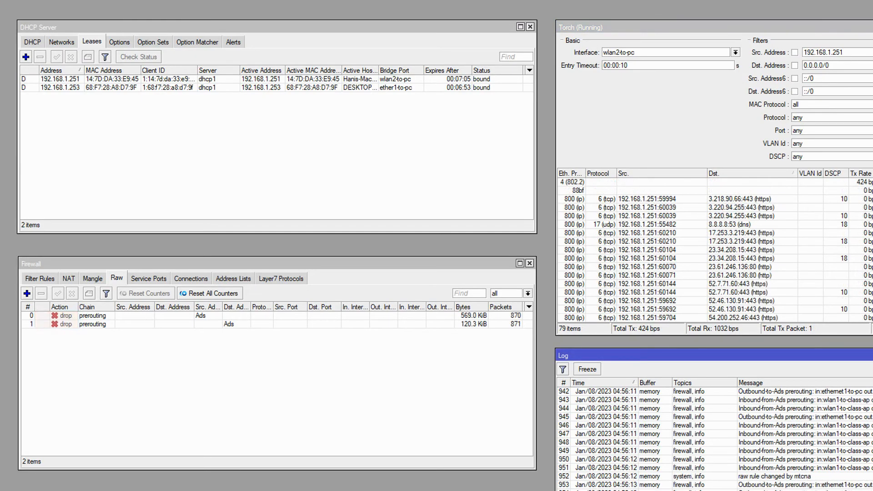
Reopen speedtest.net in the browser with the Ads drop rules active.
left_click(61, 319)
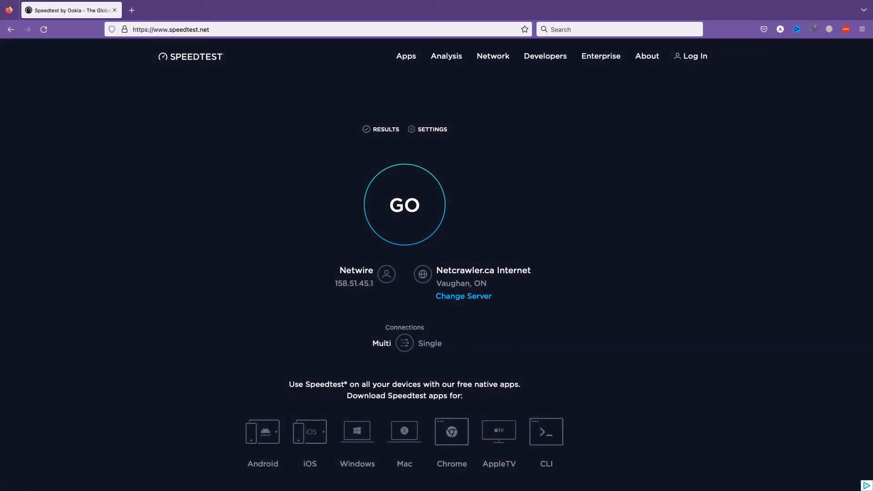
Run a new Speedtest, getting 4.00 Mbps download and 0.85 Mbps upload.
left_click(404, 205)
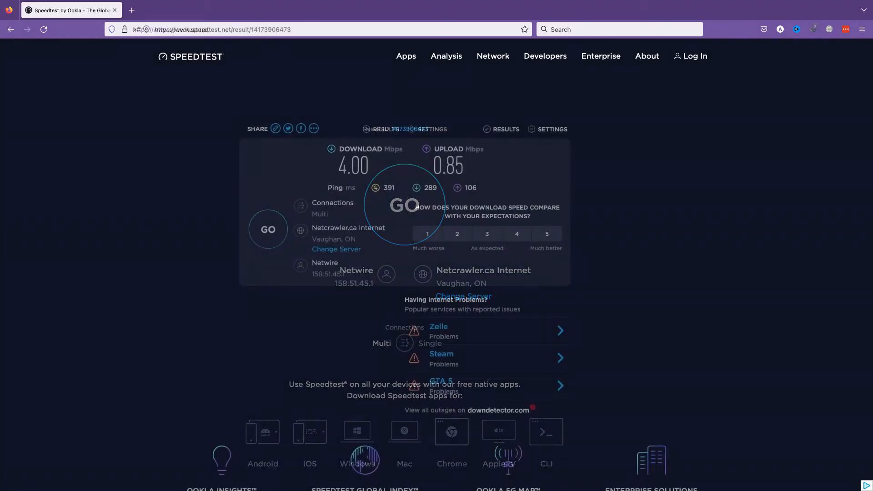